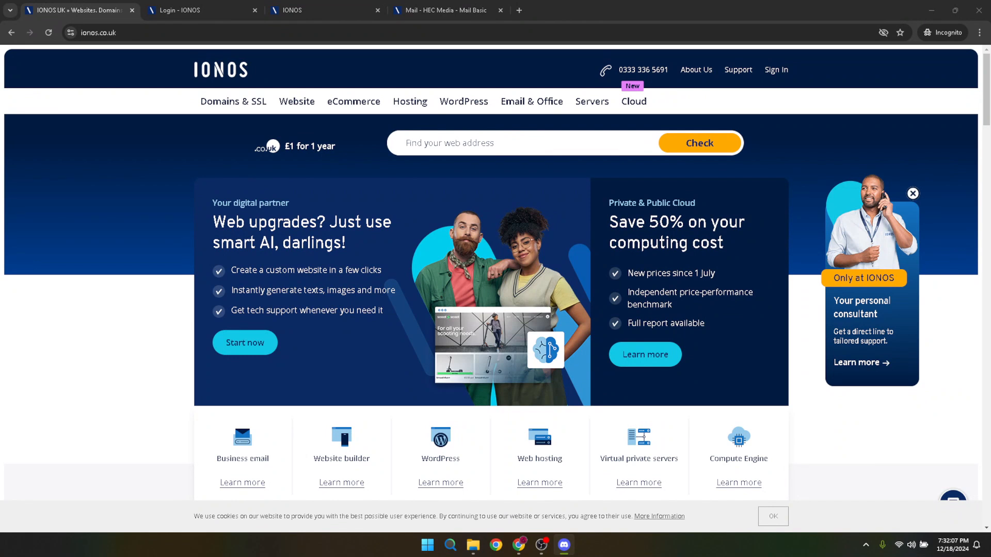
mouse_move(590, 320)
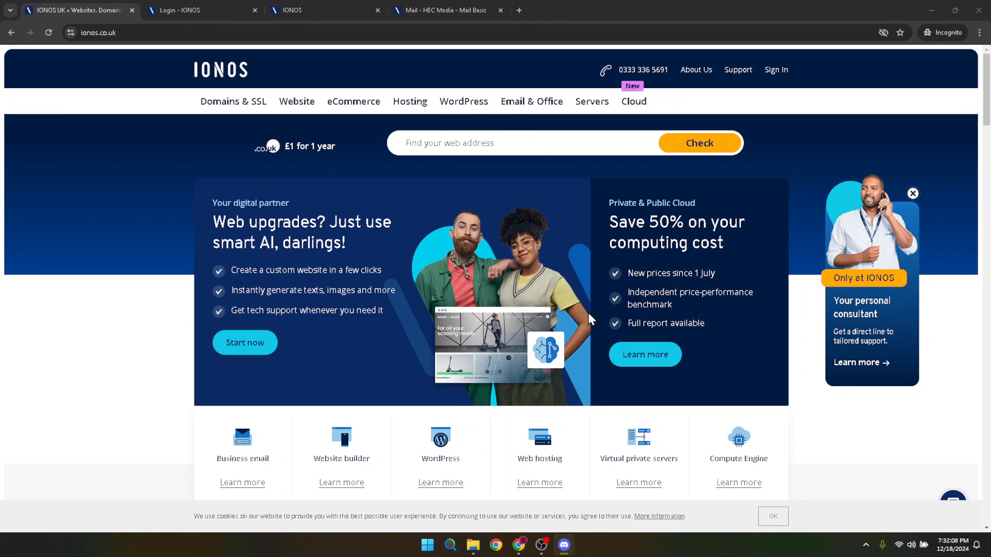
mouse_move(140, 300)
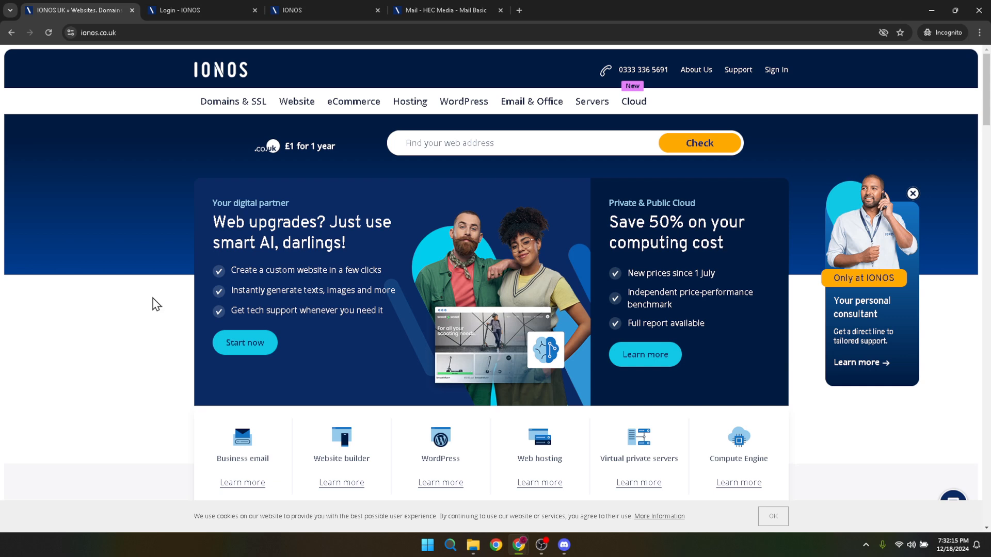
mouse_move(167, 309)
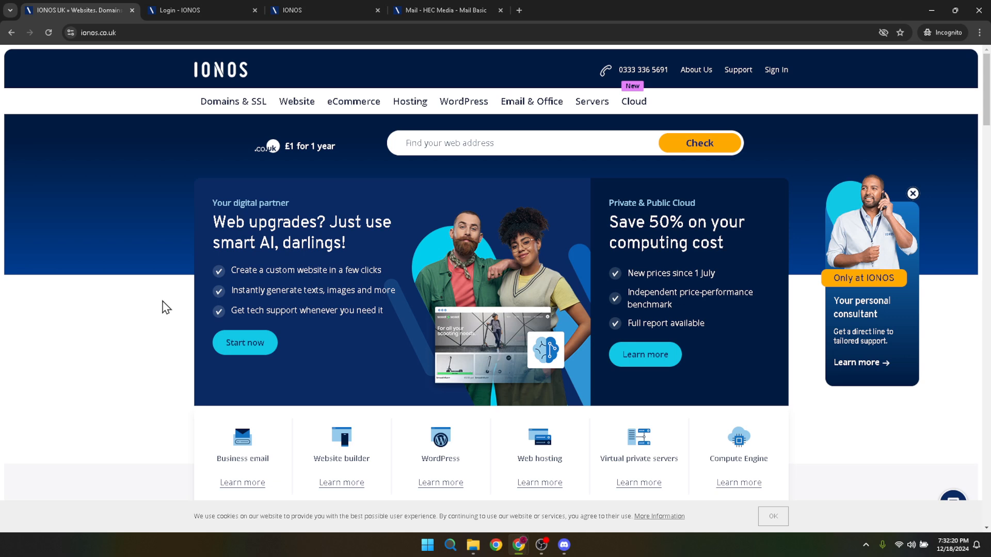
mouse_move(3, 253)
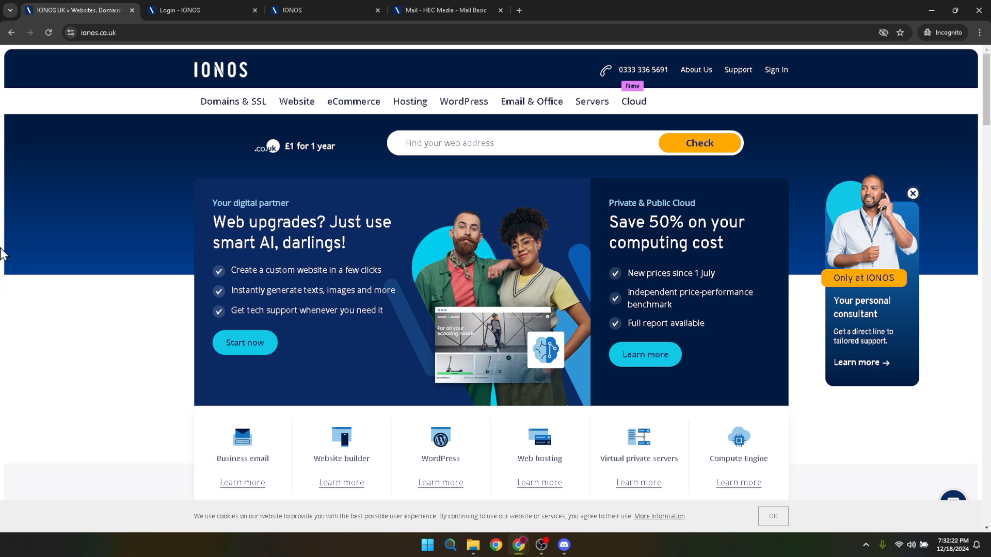
mouse_move(794, 82)
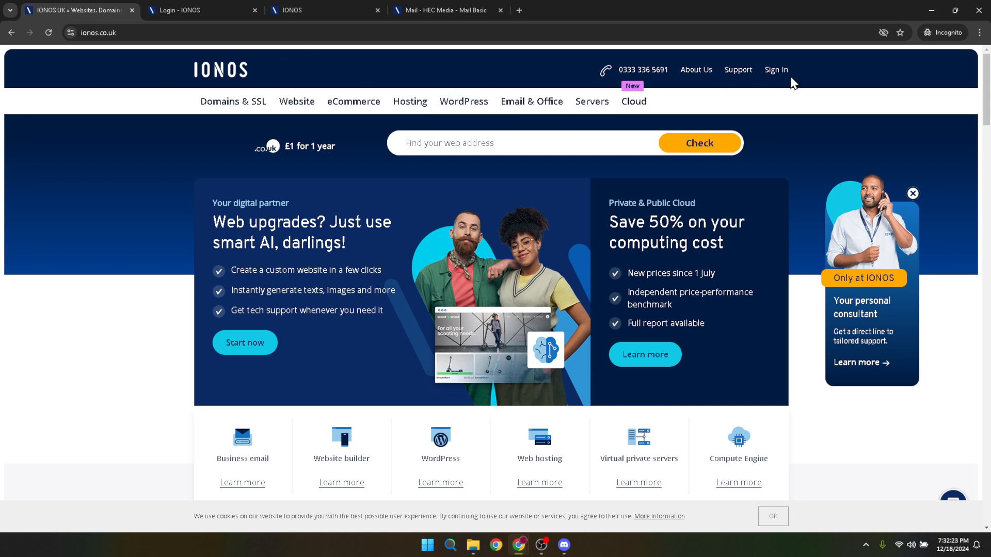
mouse_move(776, 69)
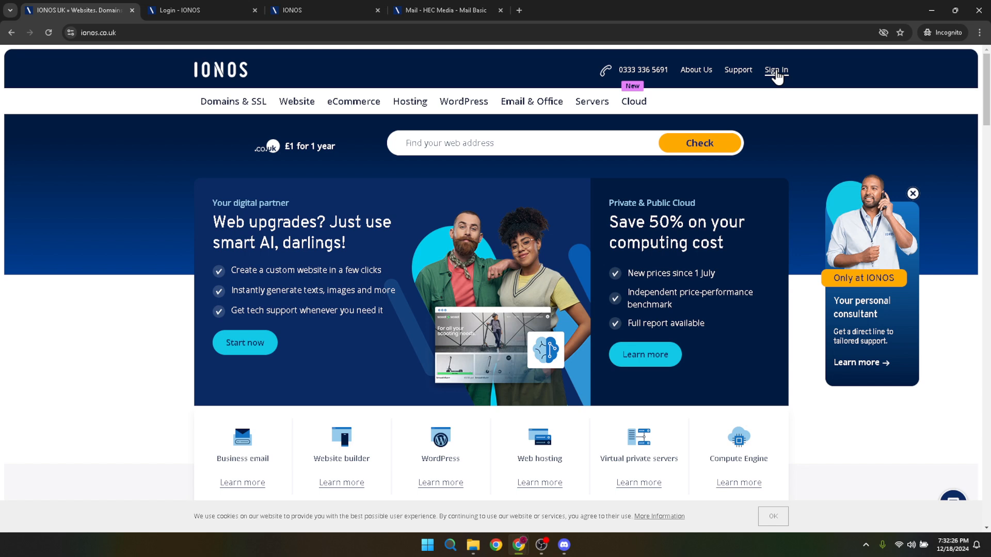
mouse_move(783, 80)
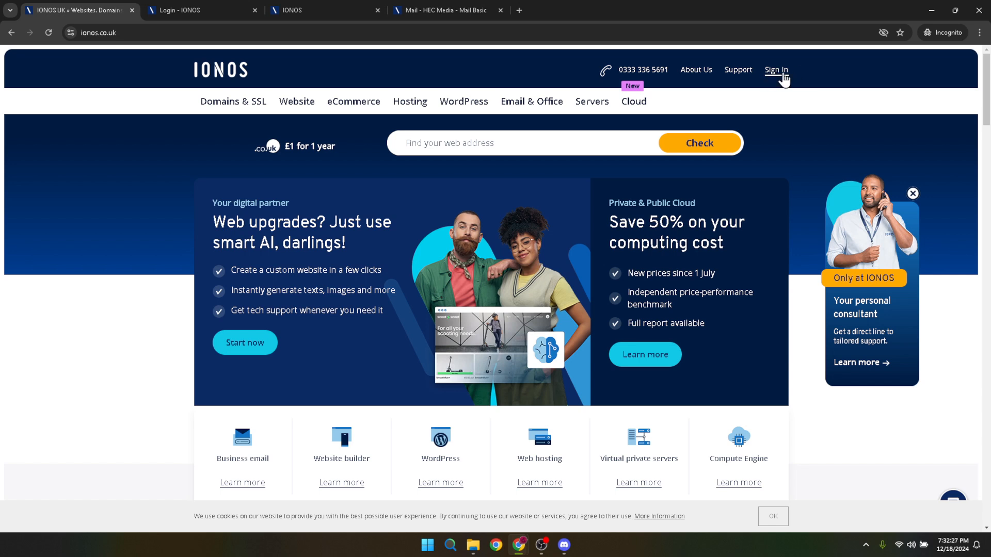
mouse_move(779, 83)
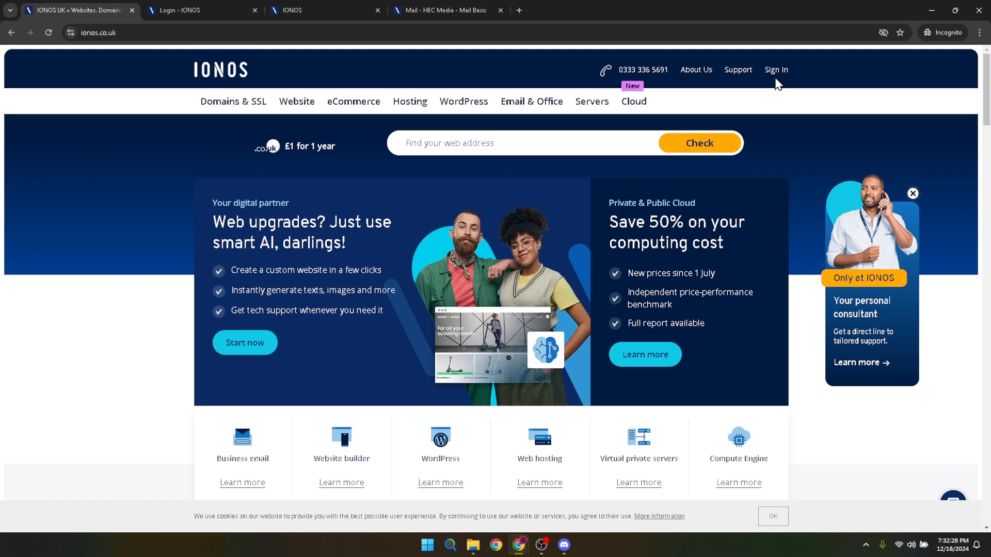
mouse_move(767, 91)
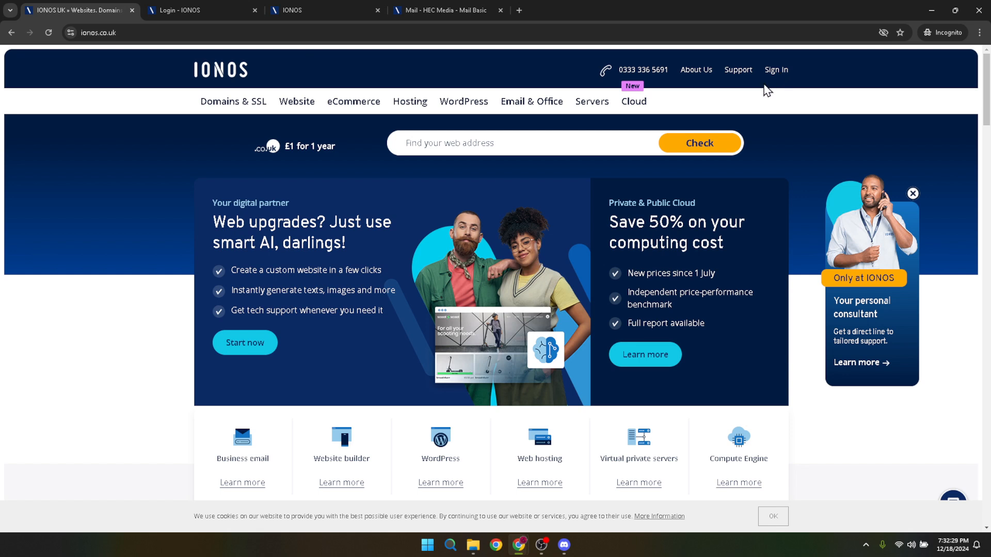
mouse_move(777, 69)
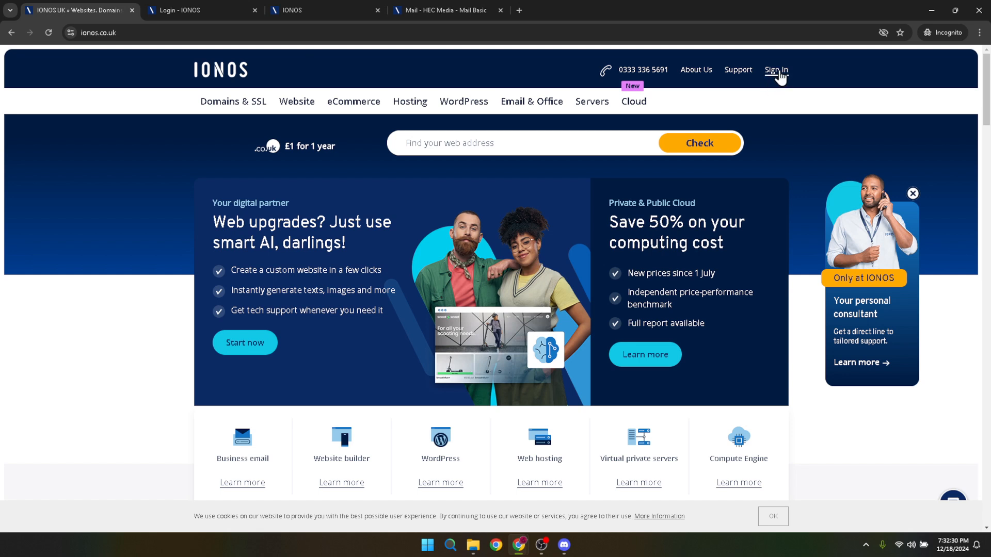
Reach the customer account login page from the IONOS Sign In menu
click(775, 70)
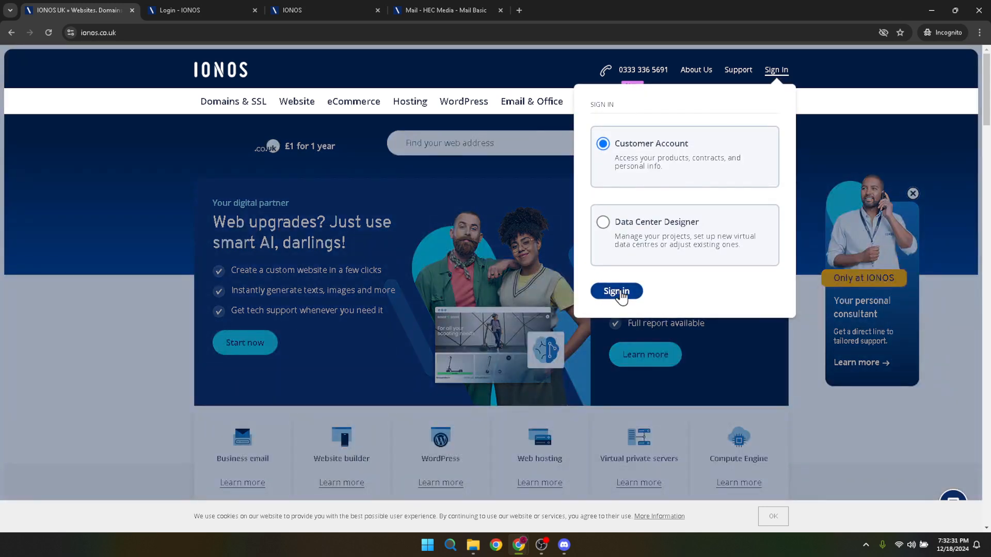
mouse_move(494, 249)
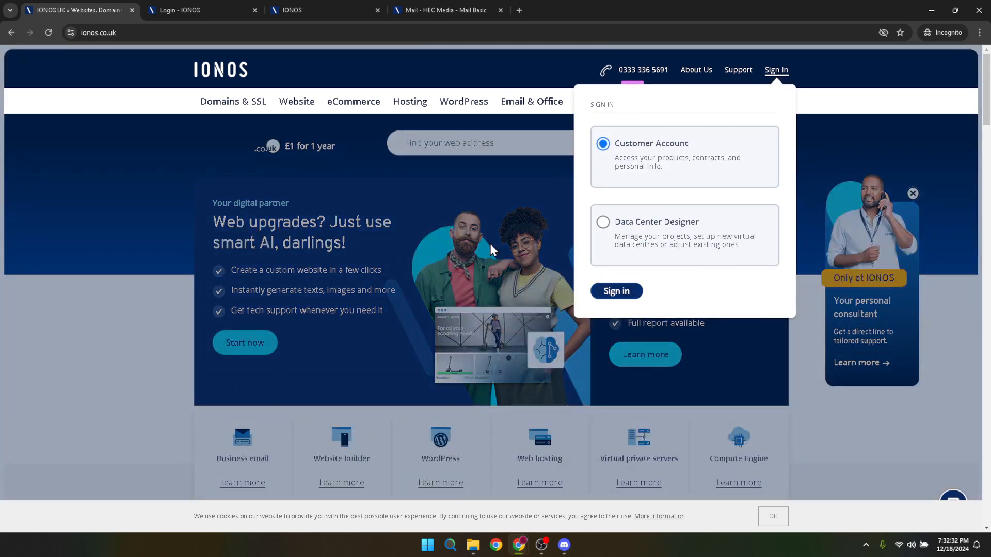
mouse_move(279, 125)
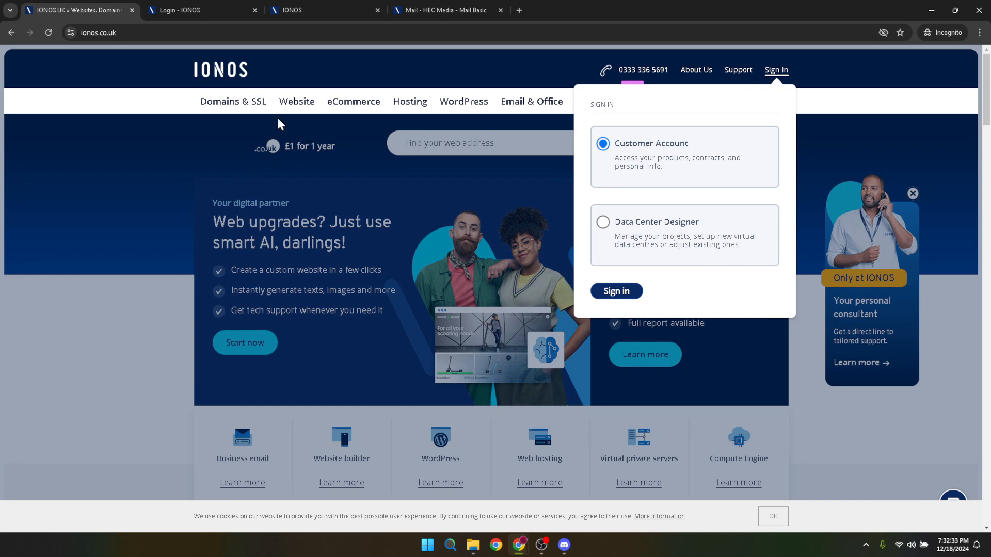
click(615, 291)
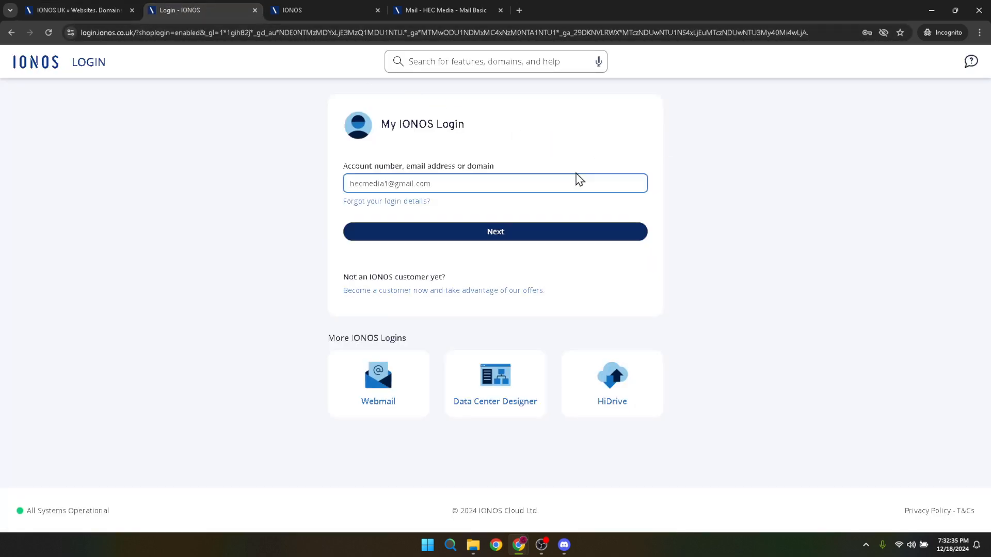
Bring up the saved login suggestions on the account email field
click(461, 184)
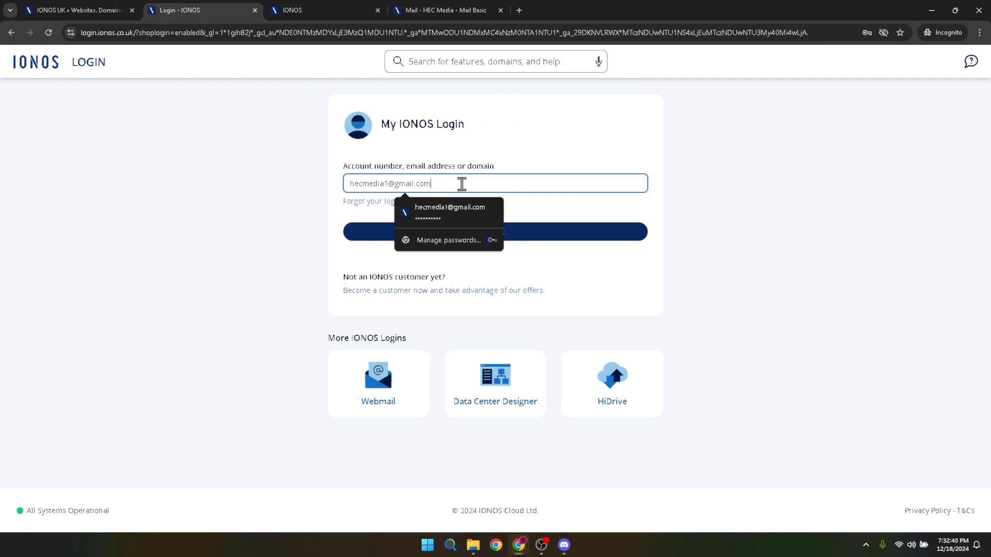
mouse_move(512, 223)
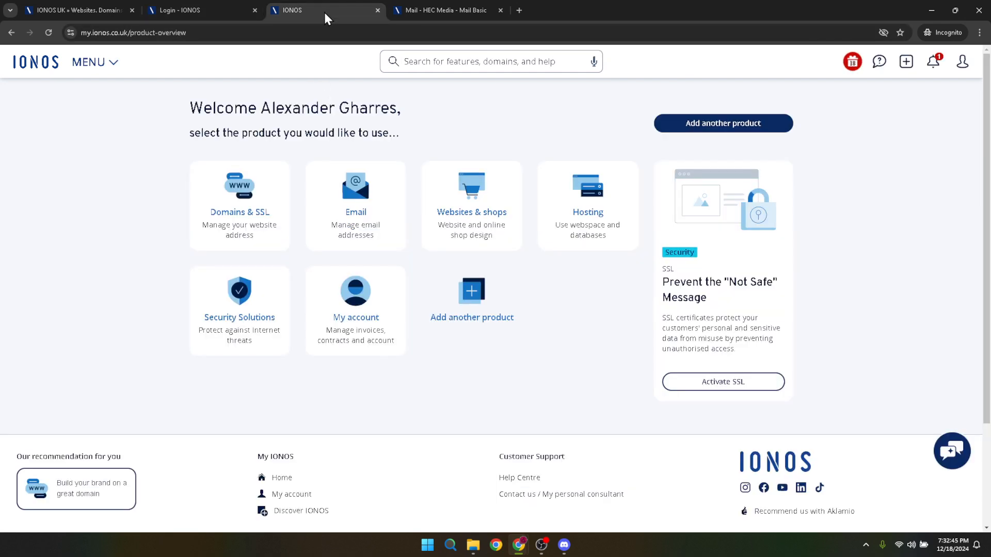
mouse_move(502, 130)
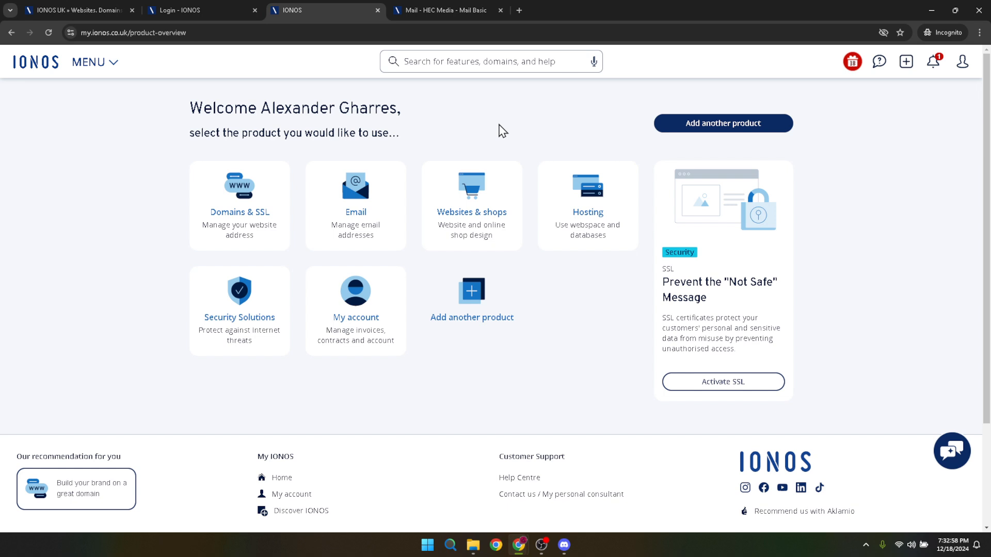
mouse_move(484, 136)
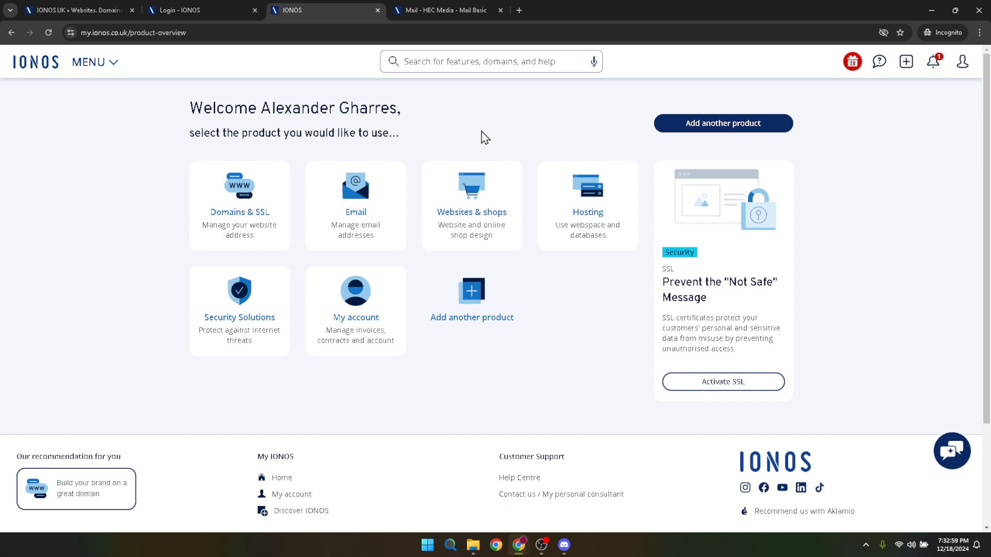
mouse_move(497, 151)
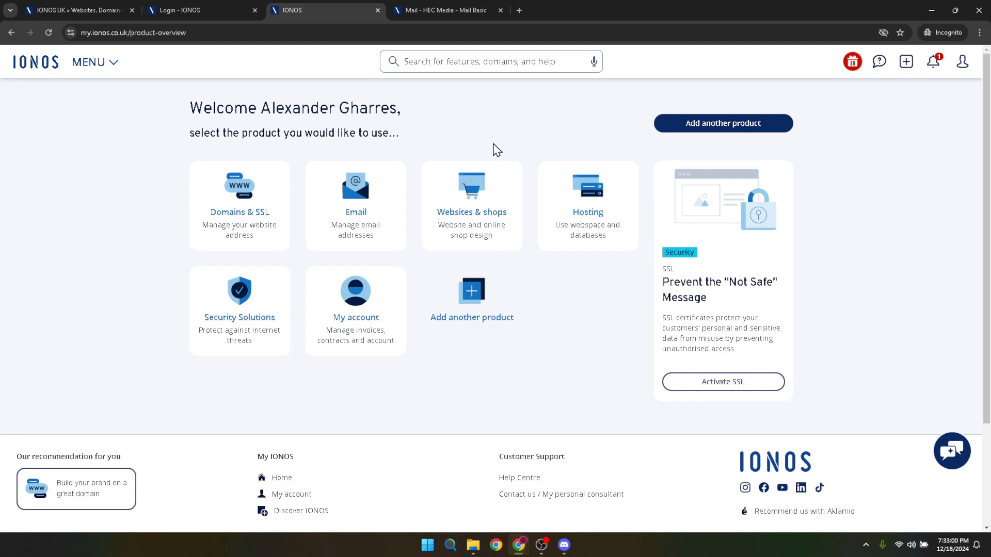
mouse_move(499, 183)
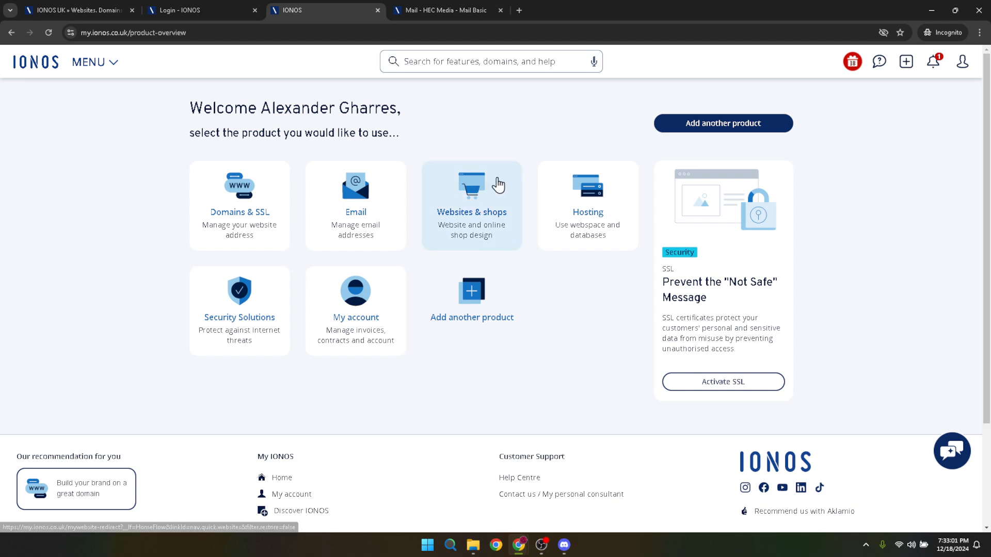
mouse_move(546, 157)
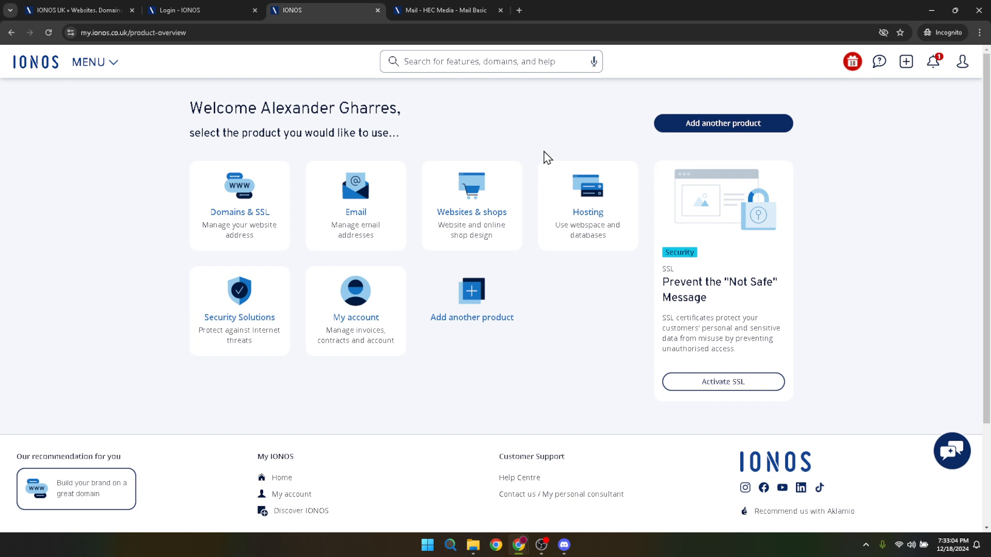
mouse_move(471, 227)
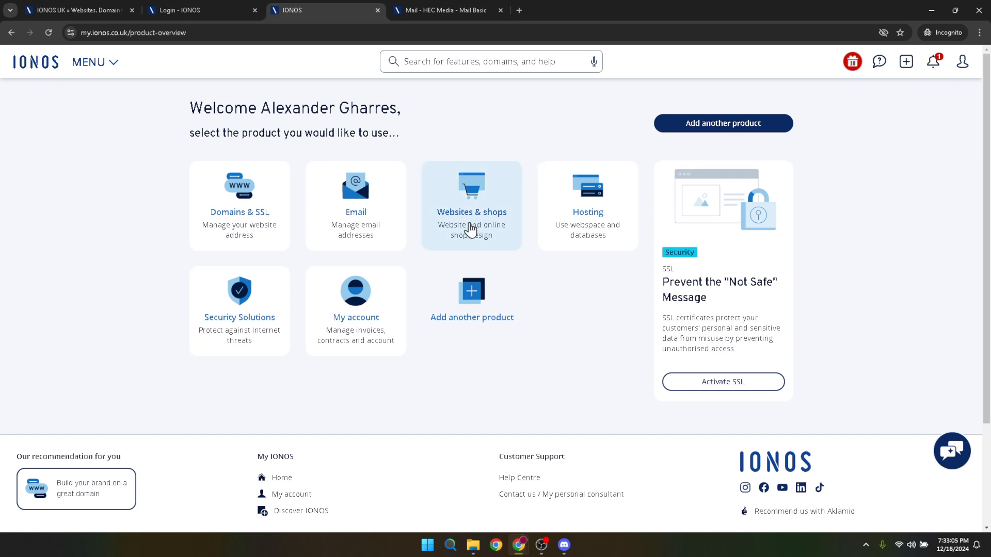
mouse_move(485, 217)
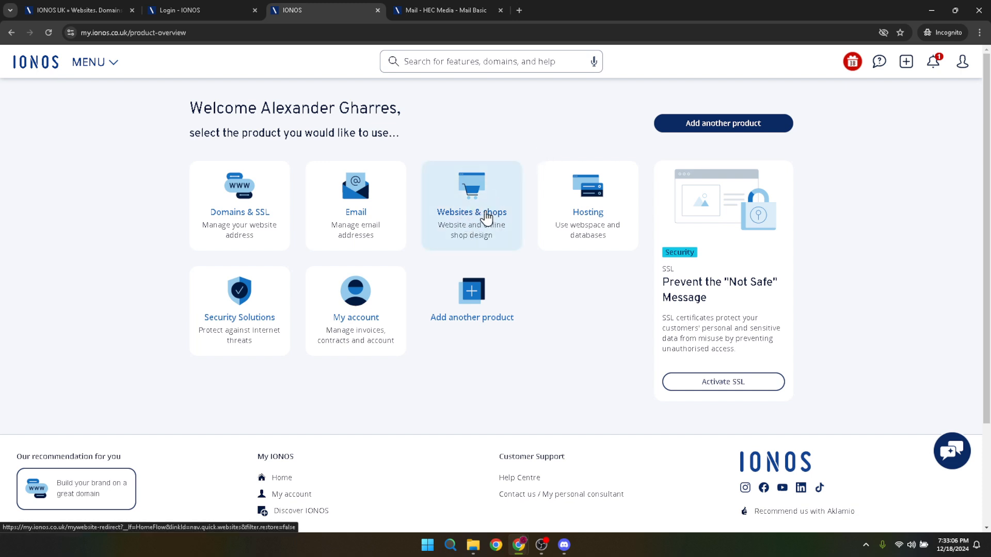
Choose the Websites & shops tile on the product overview
click(471, 212)
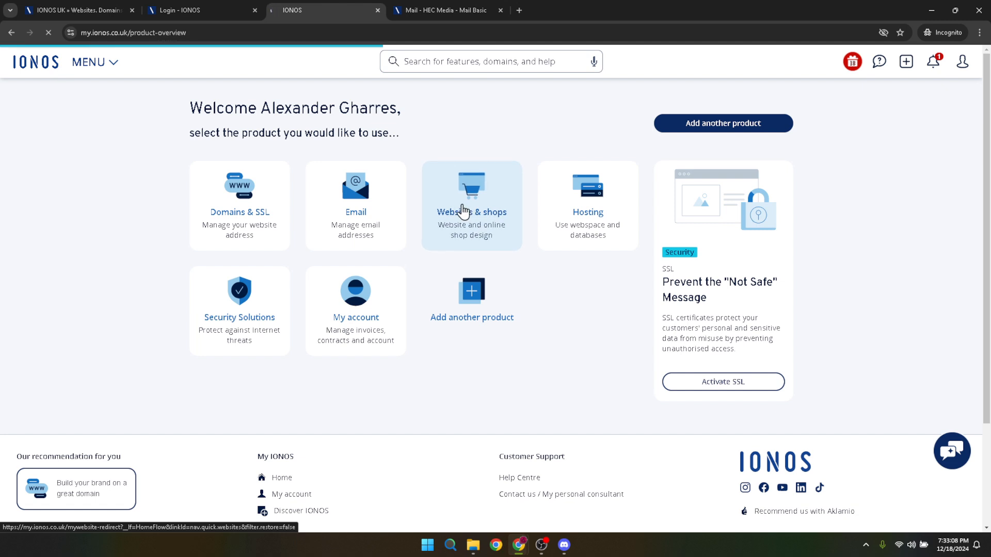
Autofill the saved account email on the redirected login page and submit it
click(471, 205)
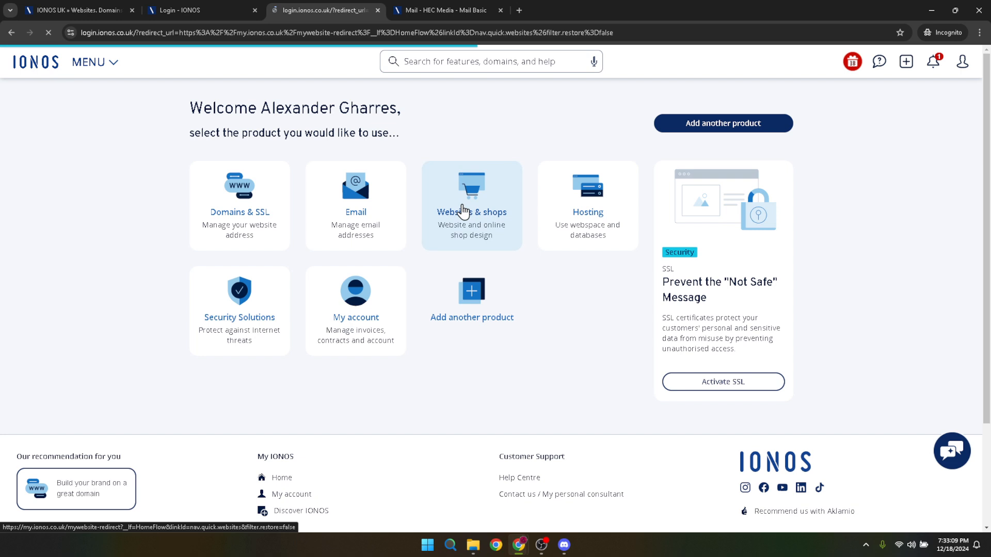
click(471, 211)
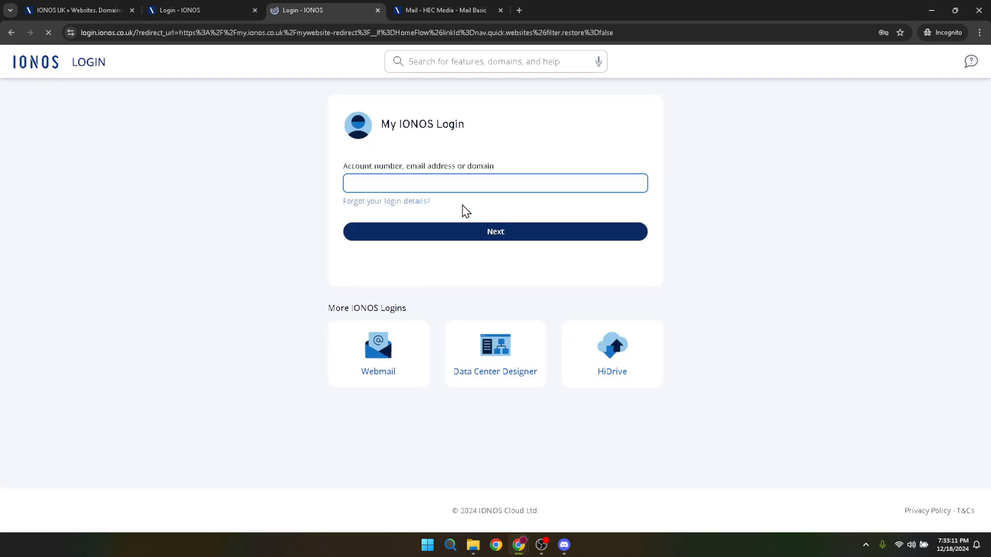
mouse_move(664, 227)
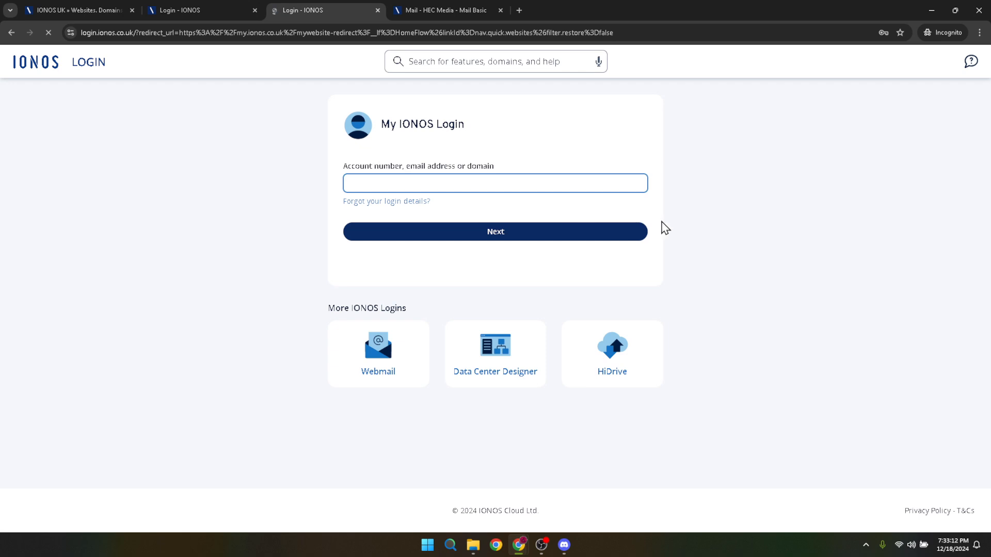
click(494, 183)
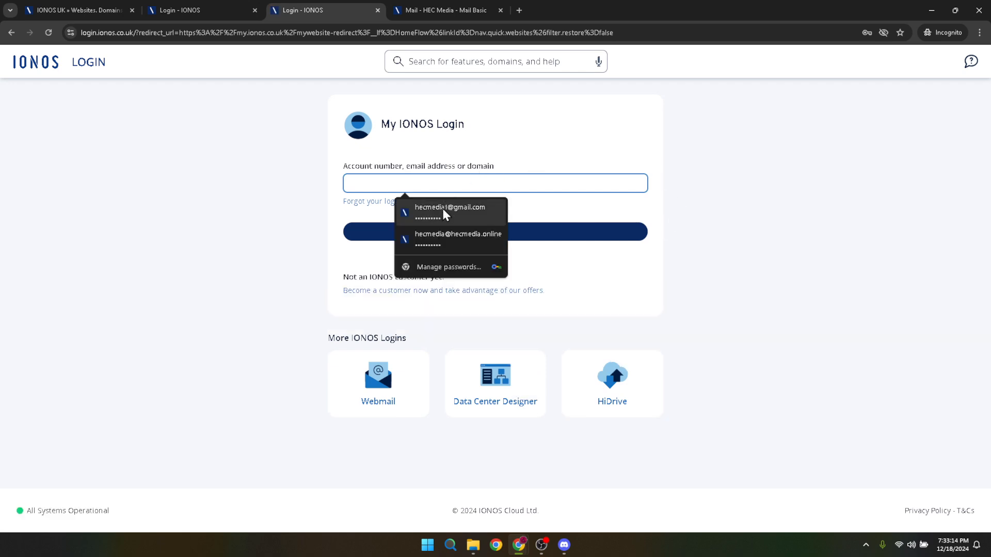
click(450, 211)
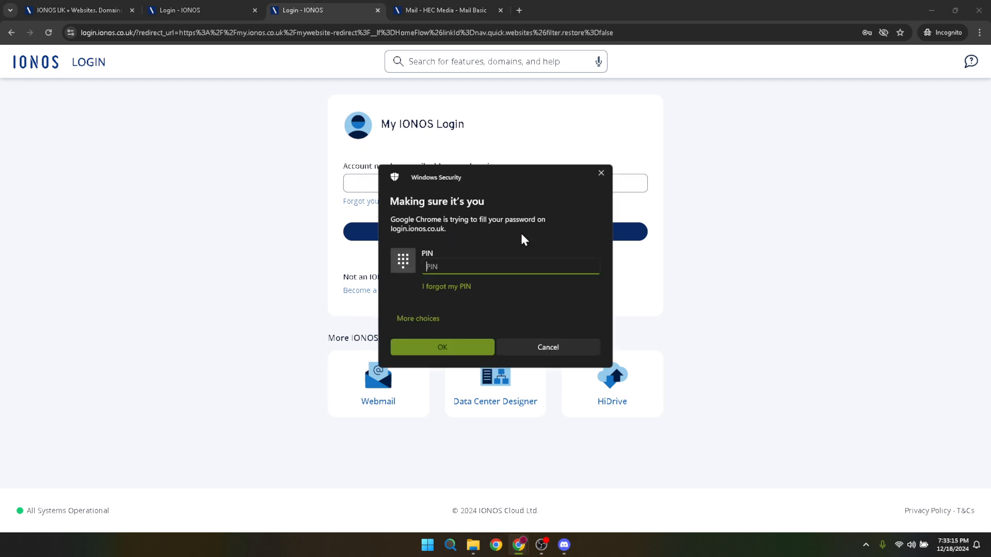
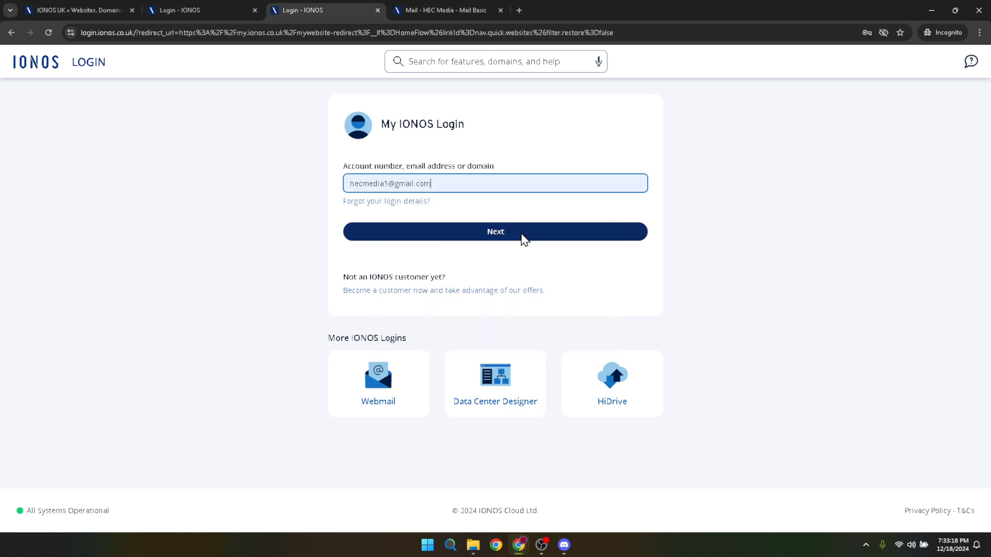
click(495, 231)
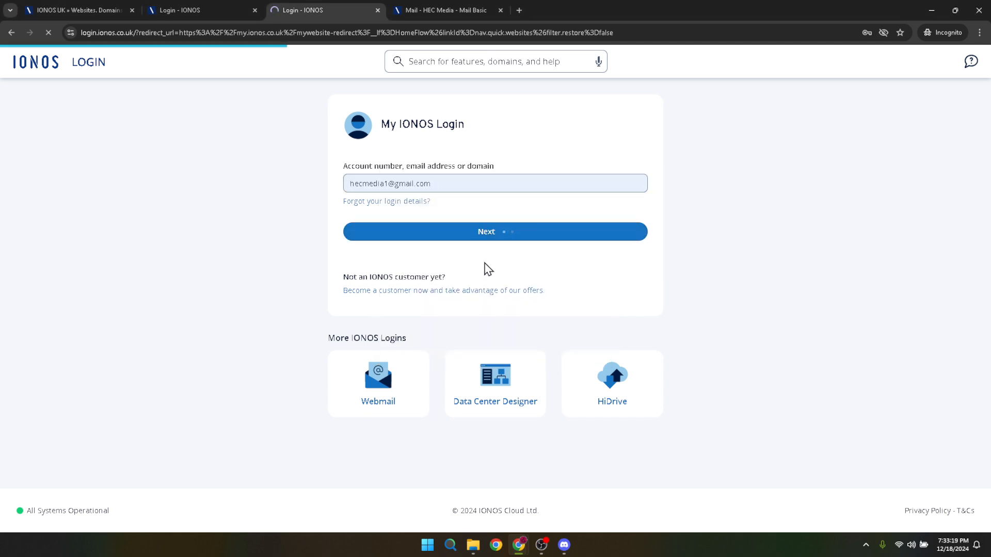
Enter the account password and submit it to reach the hecmedia website dashboard
click(495, 231)
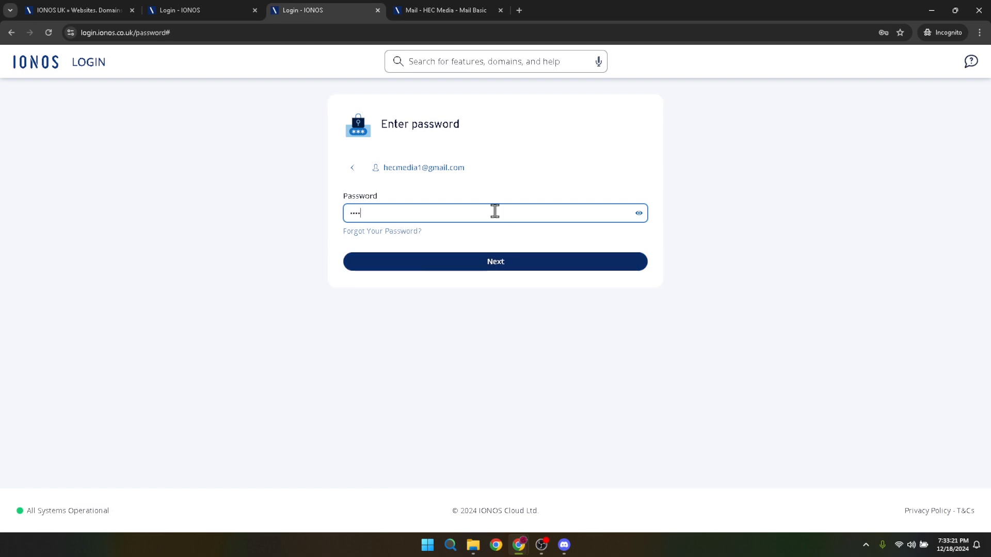
text(password)
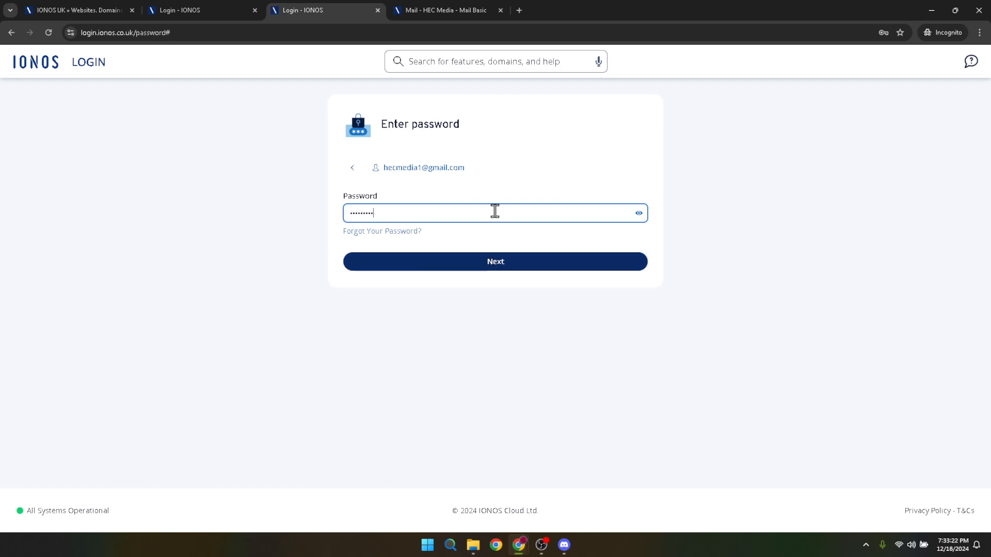
click(495, 261)
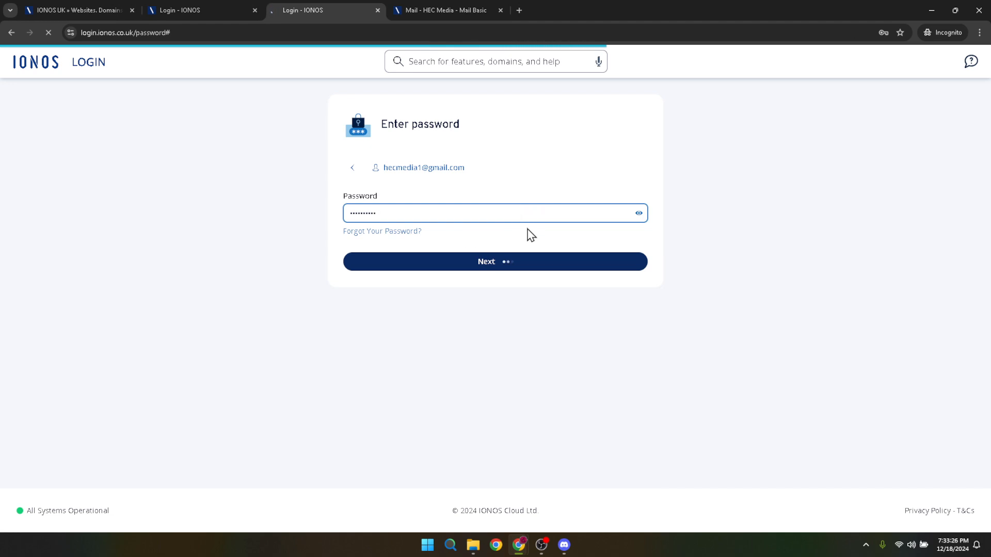
click(495, 262)
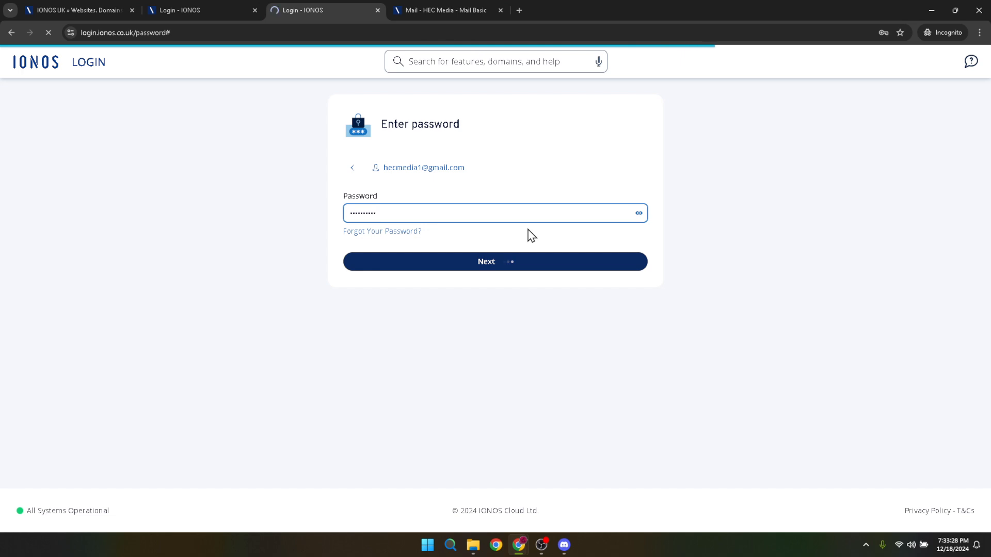
click(494, 261)
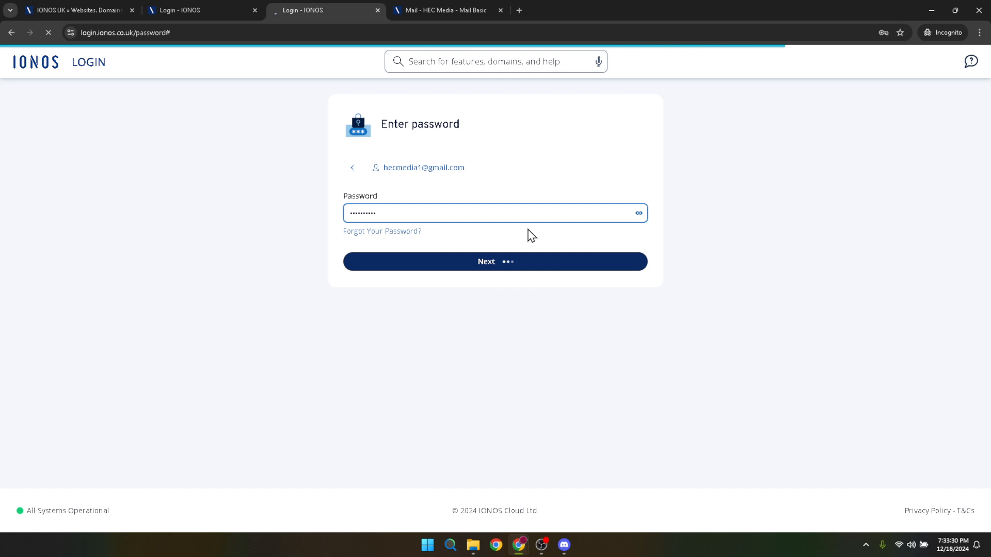
click(495, 261)
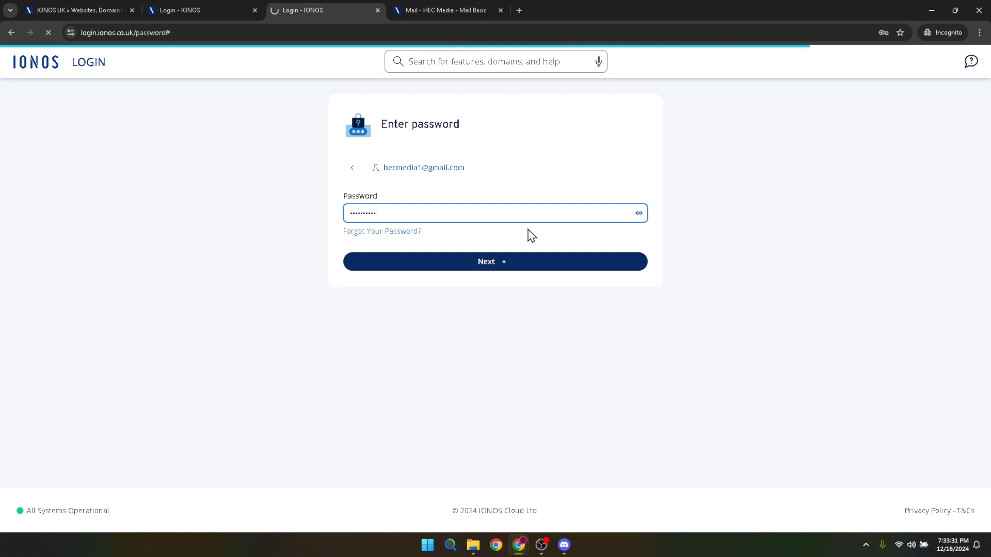
click(495, 261)
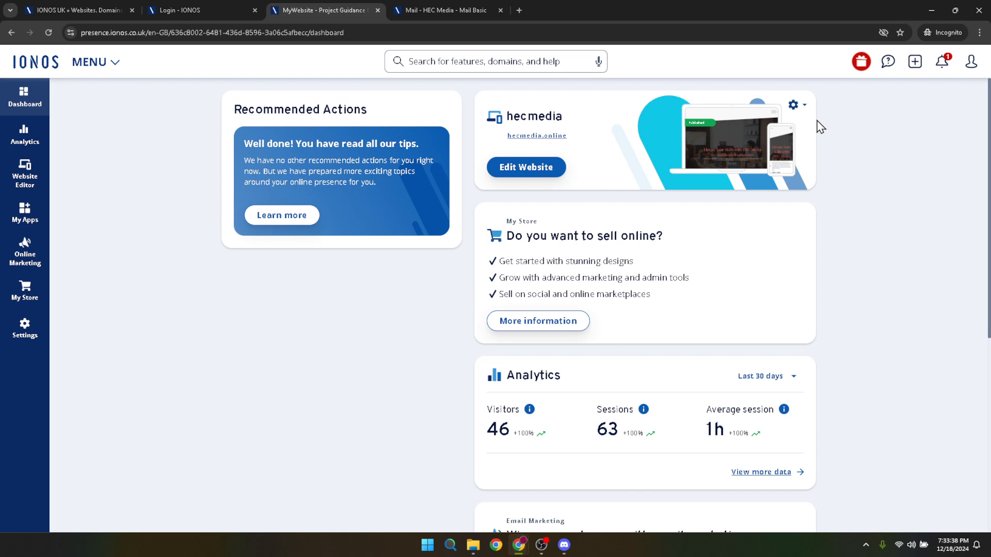
mouse_move(526, 168)
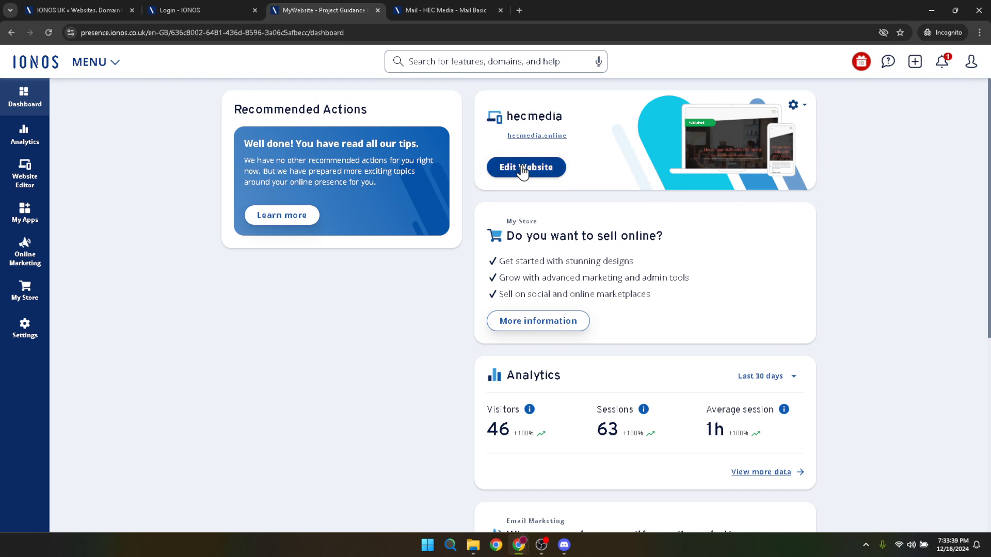
mouse_move(606, 174)
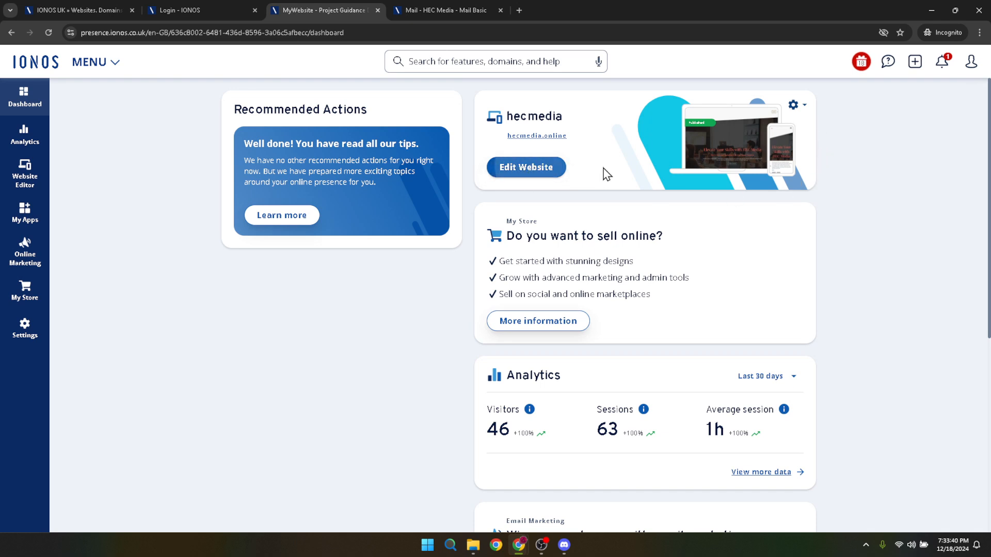
Start Edit Website on the hecmedia card to load the homepage in the editor
click(526, 167)
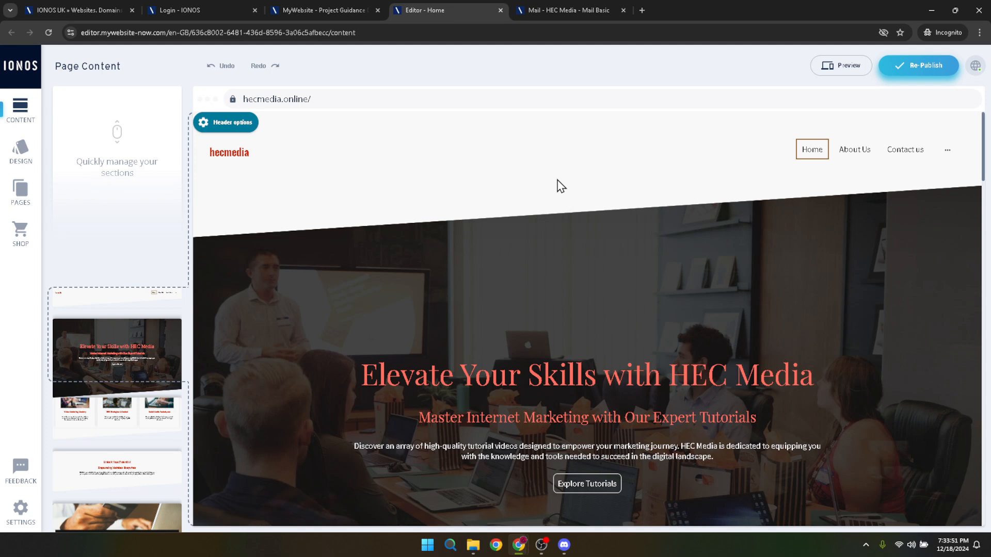
mouse_move(583, 190)
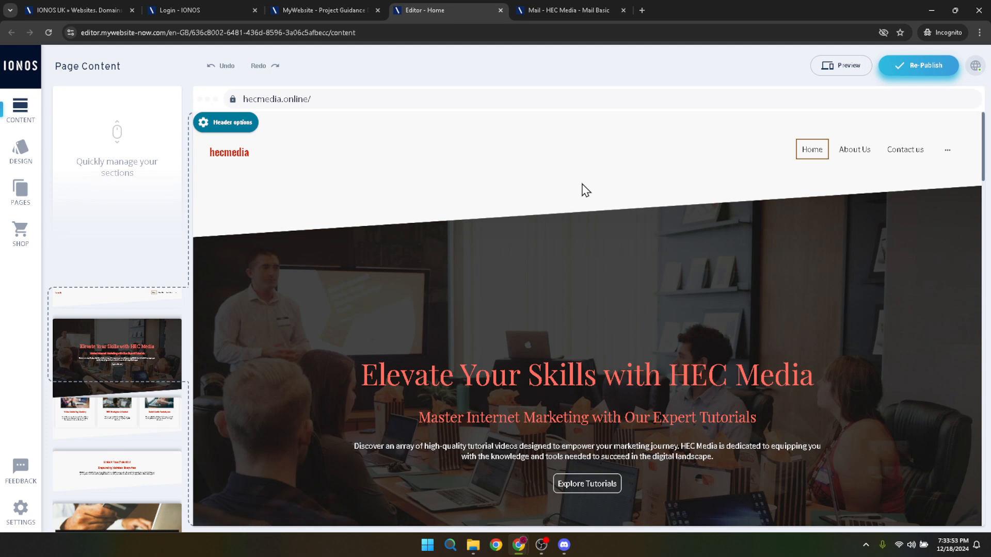